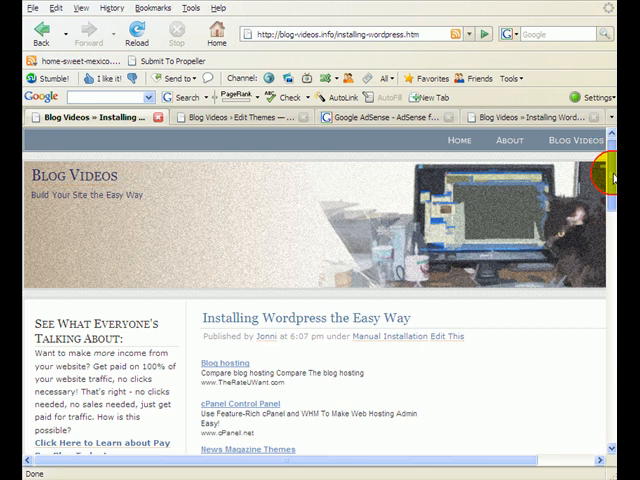
# Step: Load the Blog Videos front page and review the first post and sidebar ads
pyautogui.scroll(-3)
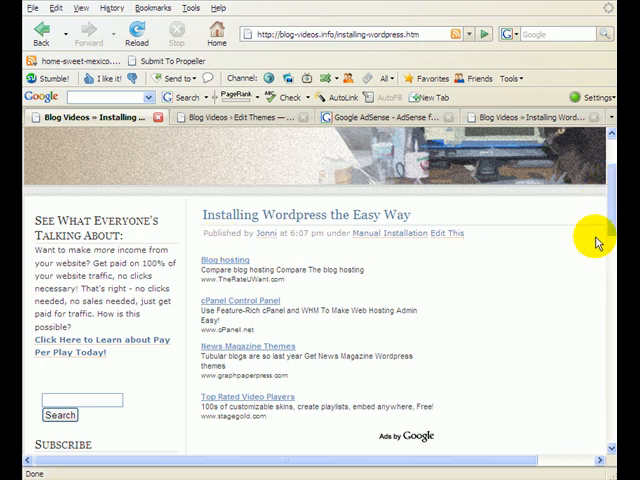
pyautogui.scroll(-3)
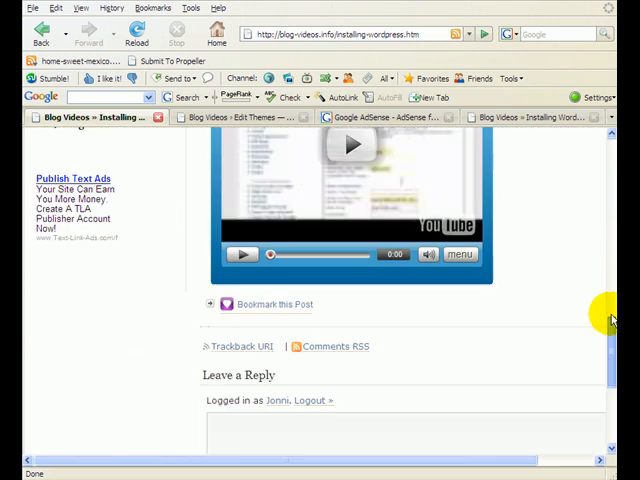
pyautogui.scroll(3)
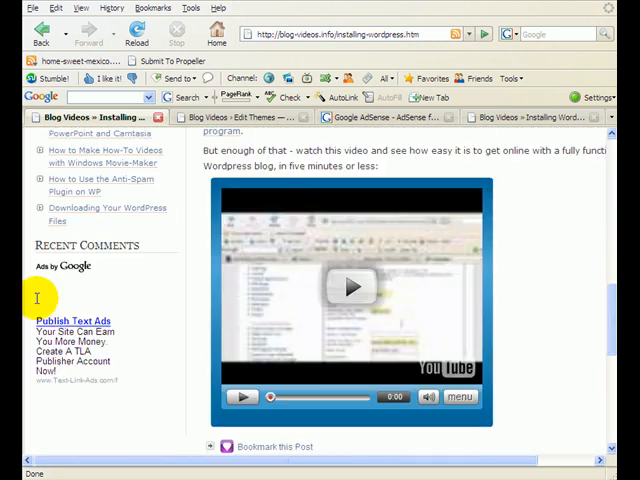
pyautogui.moveTo(125, 330)
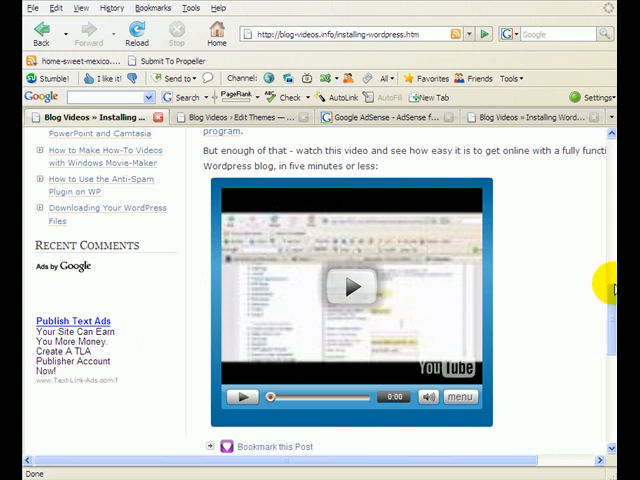
pyautogui.scroll(3)
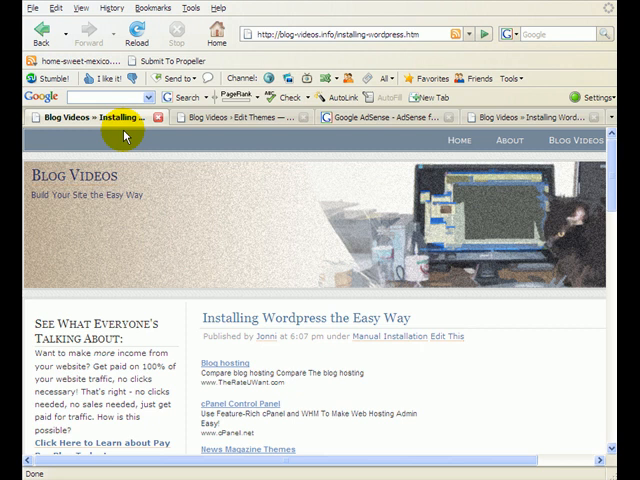
pyautogui.click(222, 363)
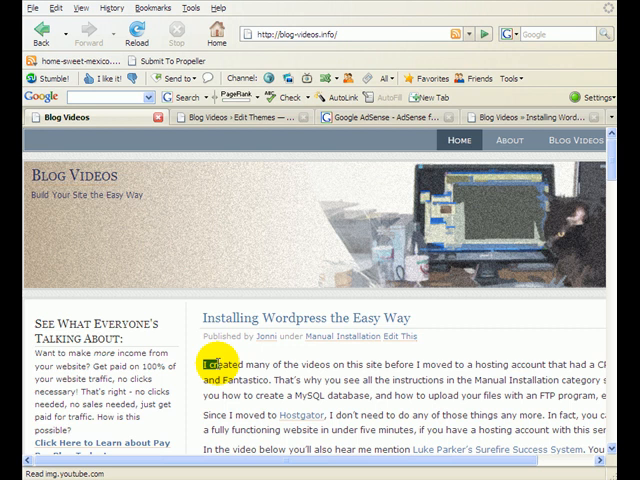
pyautogui.moveTo(204, 363); pyautogui.dragTo(318, 363)
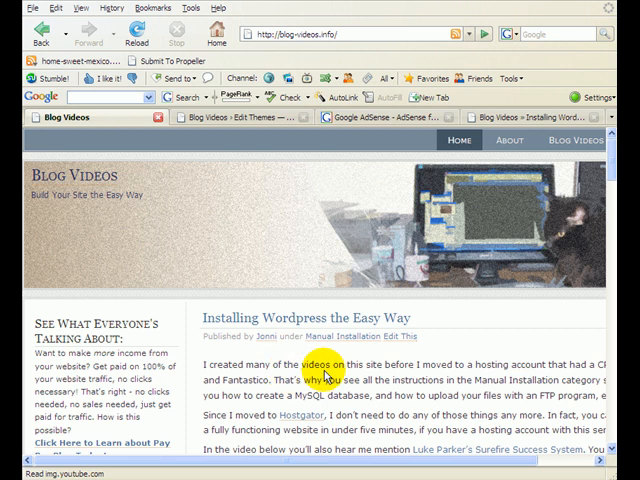
pyautogui.moveTo(325, 375)
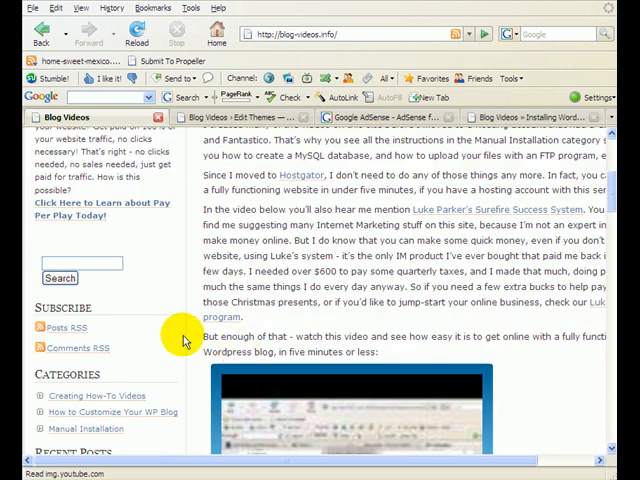
pyautogui.scroll(-3)
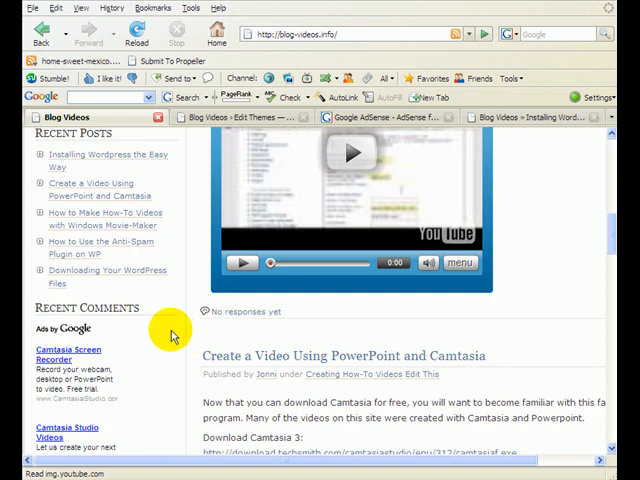
pyautogui.scroll(-3)
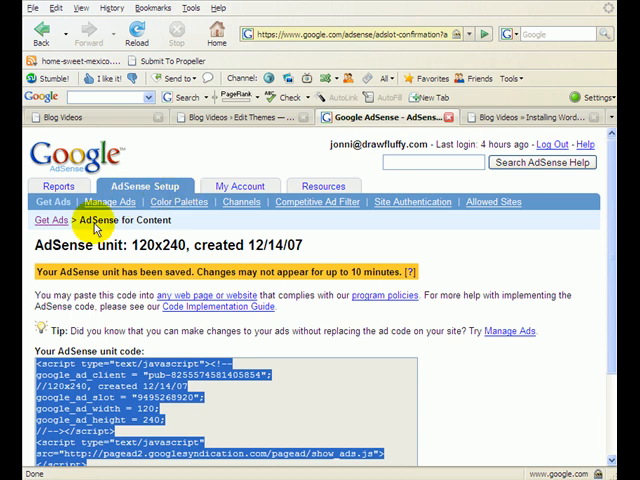
pyautogui.moveTo(330, 295)
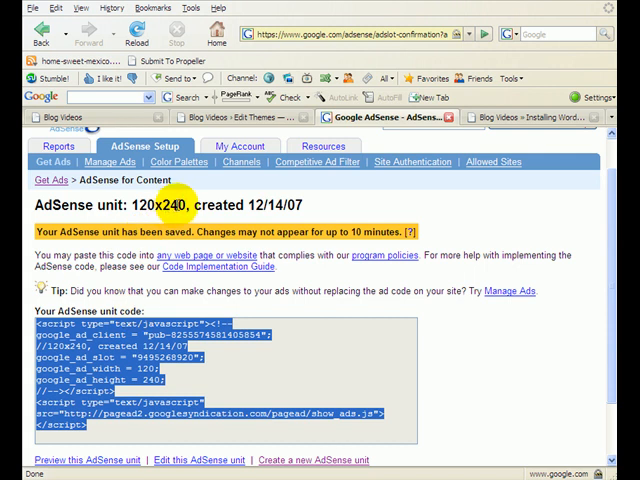
pyautogui.moveTo(190, 367)
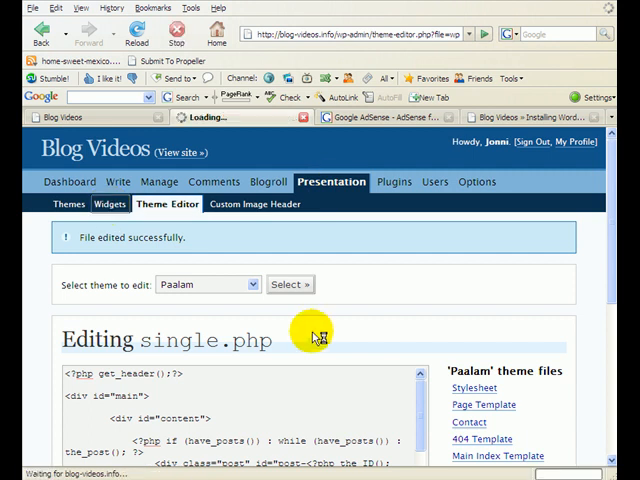
# Step: Open Presentation > Widgets and check Sidebar 1 holds three text widgets
pyautogui.click(109, 204)
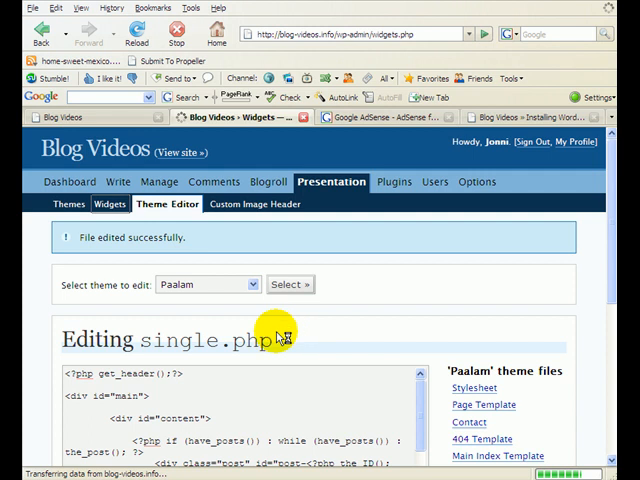
pyautogui.click(111, 204)
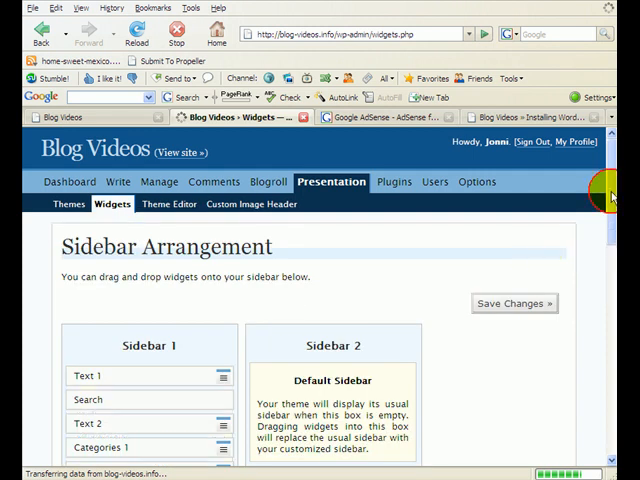
pyautogui.scroll(-3)
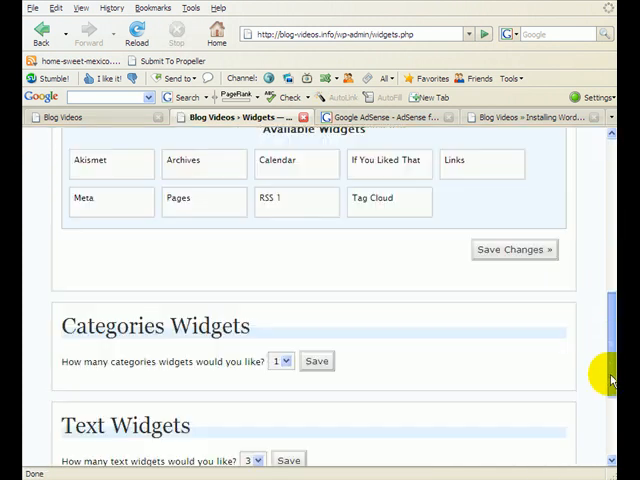
pyautogui.scroll(-3)
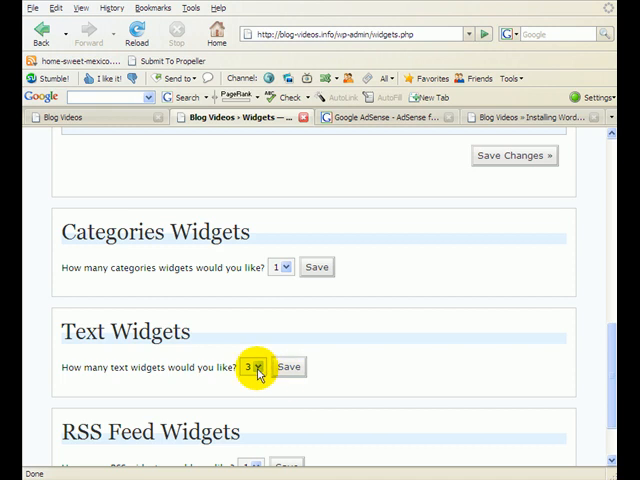
pyautogui.scroll(-3)
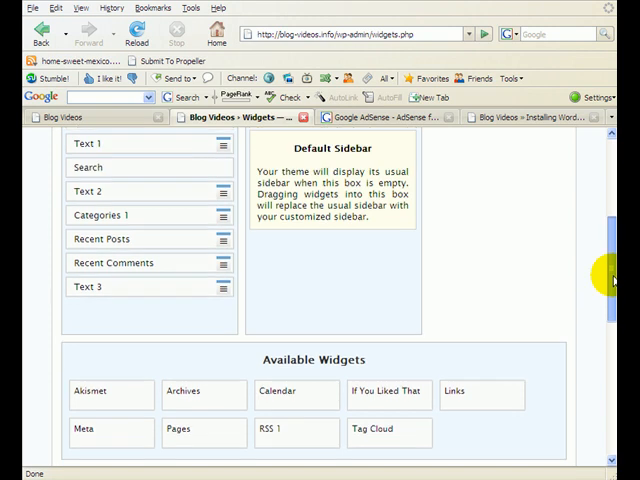
pyautogui.scroll(-3)
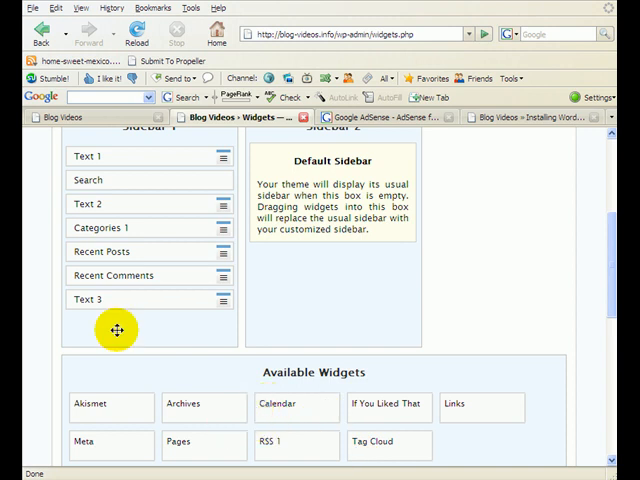
pyautogui.moveTo(128, 328)
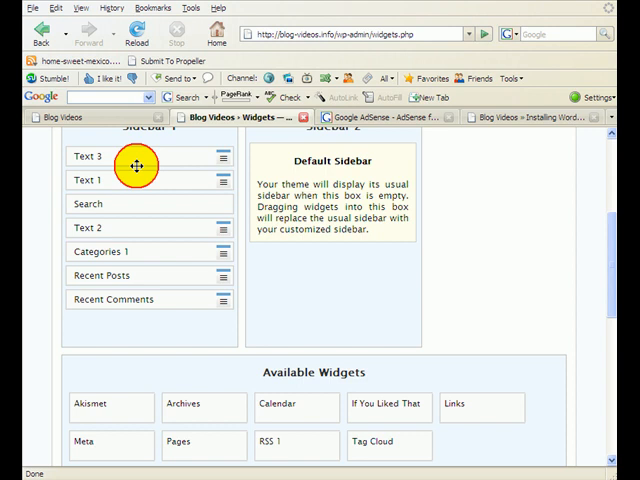
# Step: Drag the Text 3 widget from the bottom of Sidebar 1 to the top
pyautogui.moveTo(135, 156); pyautogui.dragTo(135, 299)
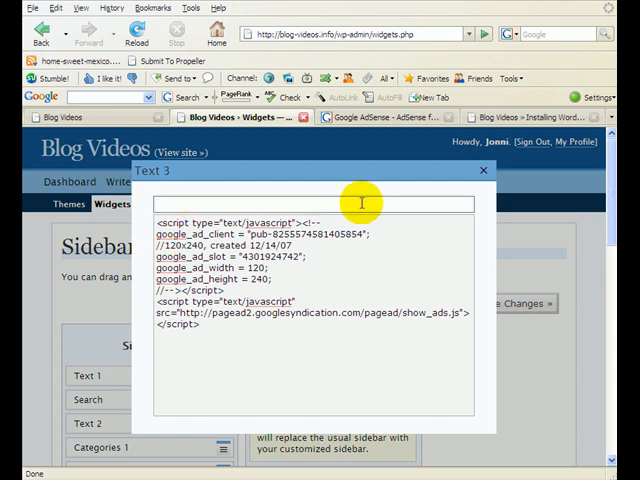
pyautogui.moveTo(159, 201)
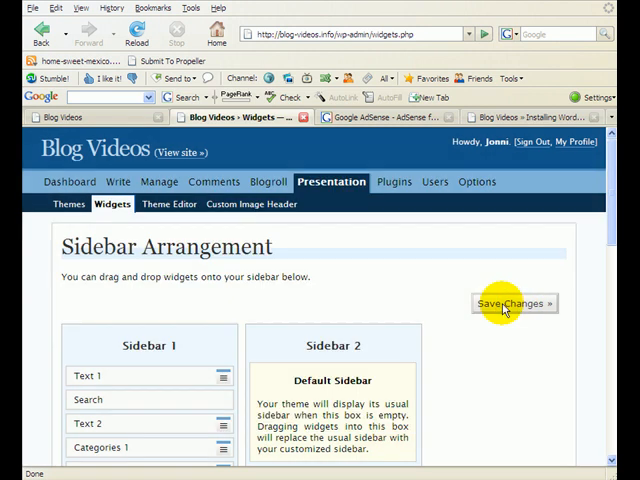
# Step: Click Save Changes on the Sidebar Arrangement page
pyautogui.click(513, 303)
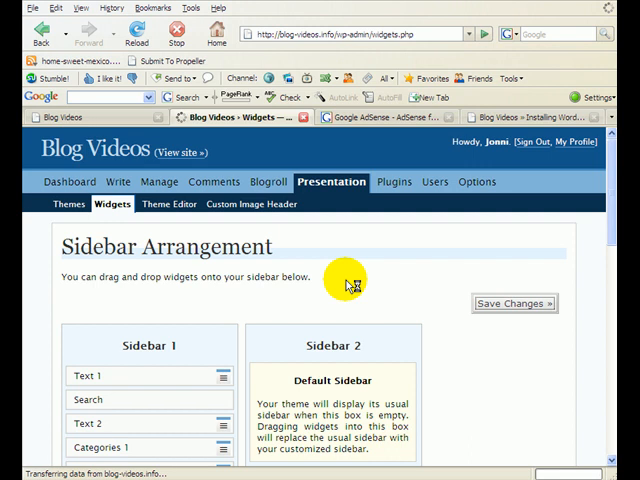
pyautogui.moveTo(315, 280)
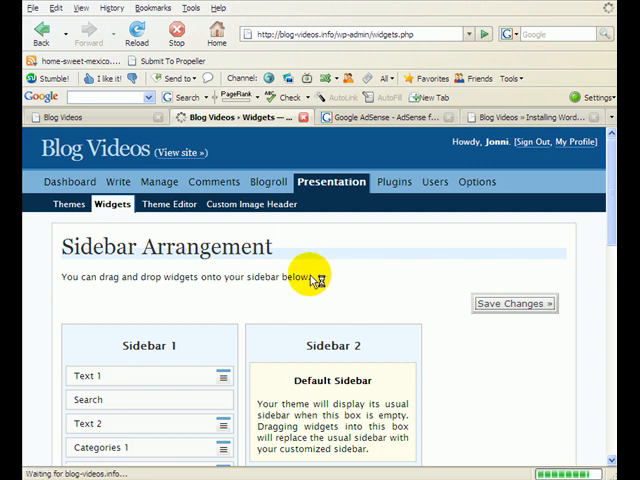
pyautogui.click(514, 303)
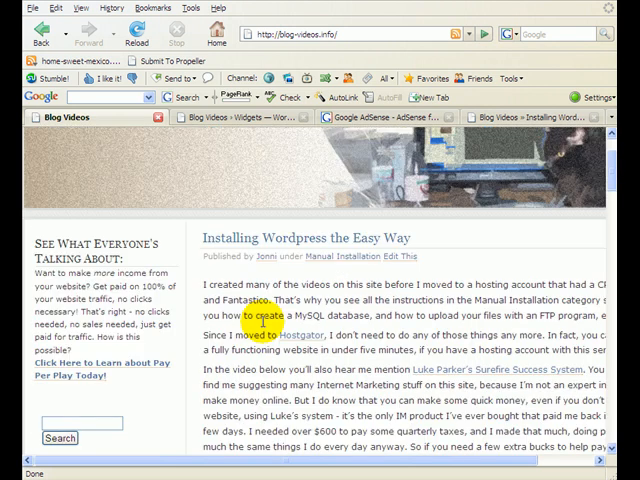
pyautogui.scroll(-3)
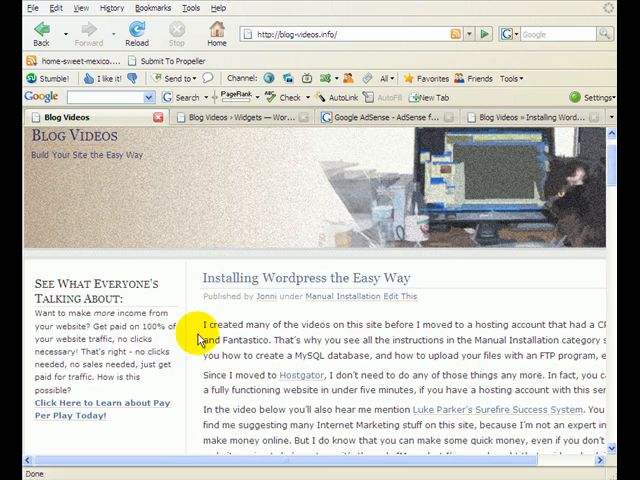
pyautogui.moveTo(408, 375)
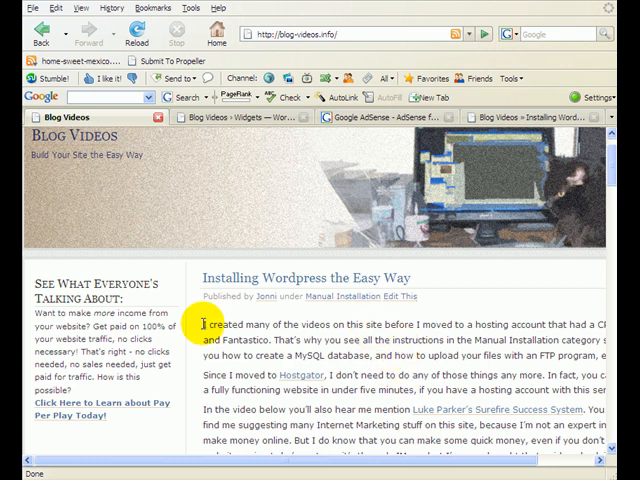
pyautogui.moveTo(461, 446)
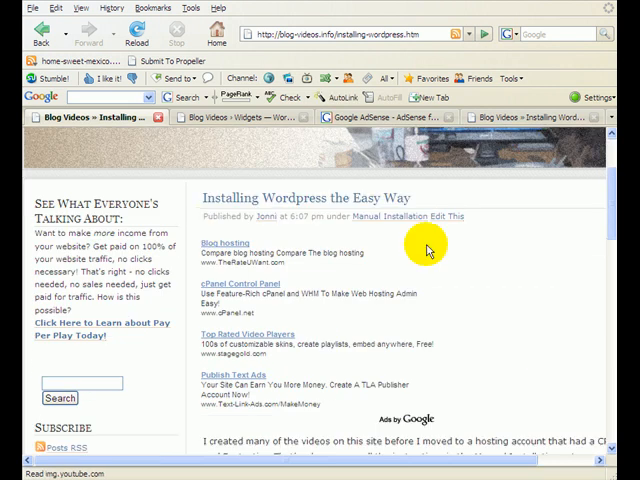
pyautogui.moveTo(453, 252)
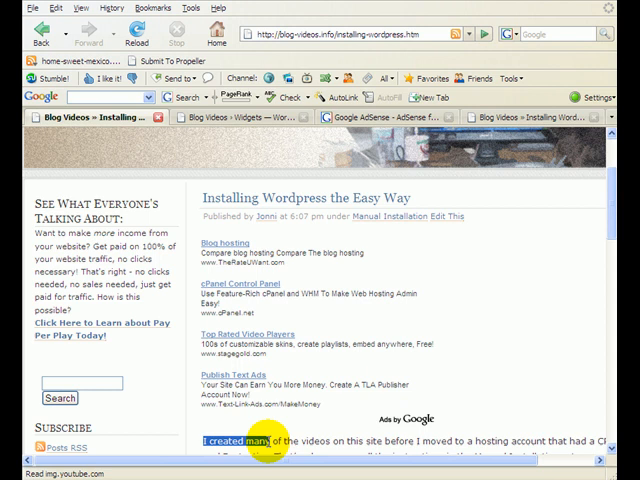
pyautogui.moveTo(538, 342)
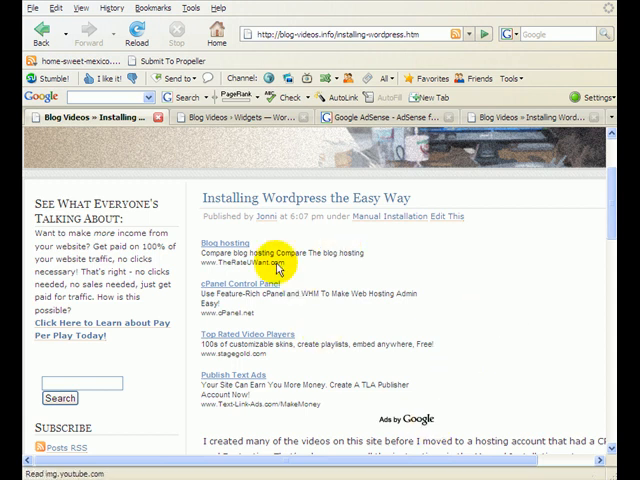
pyautogui.moveTo(483, 418)
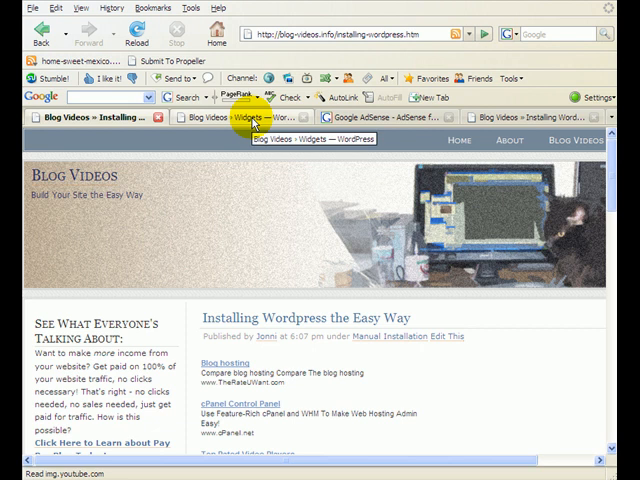
# Step: Switch to the blog's Widgets admin tab
pyautogui.click(240, 117)
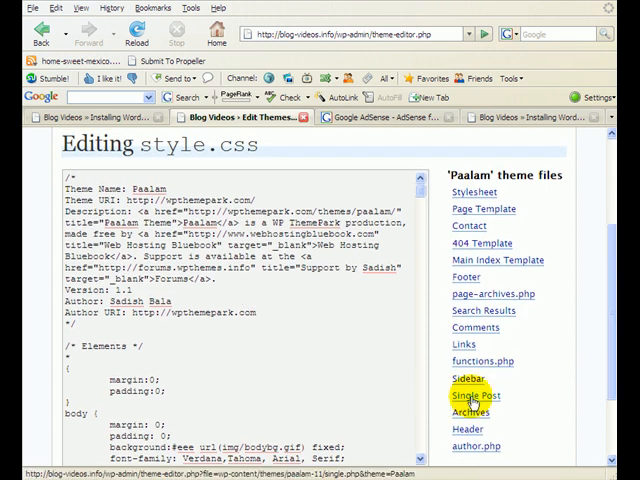
# Step: Open single.php from the theme files list and scroll through its code
pyautogui.click(475, 395)
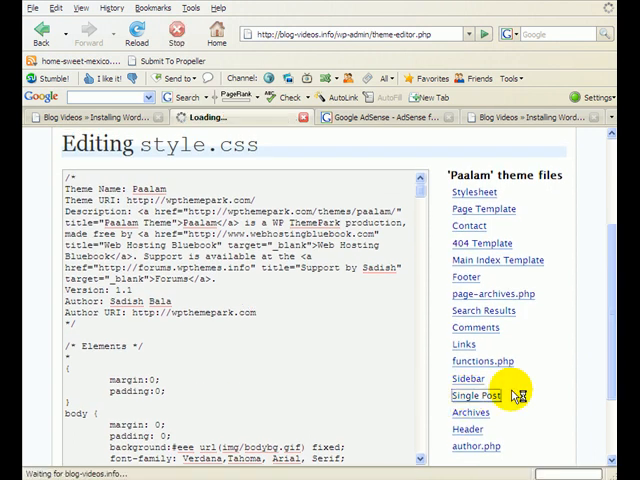
pyautogui.click(485, 395)
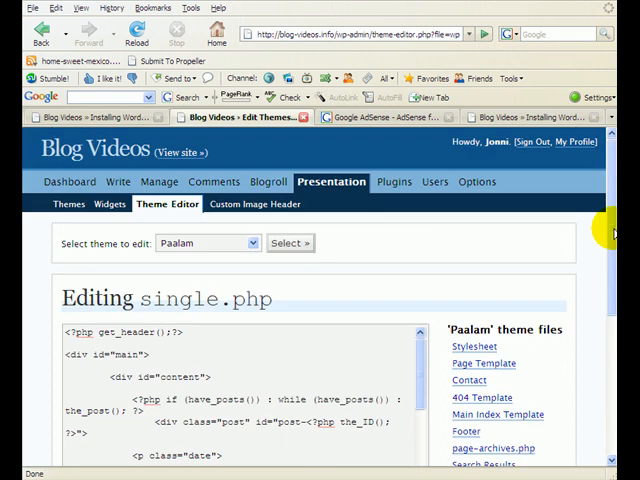
pyautogui.scroll(-3)
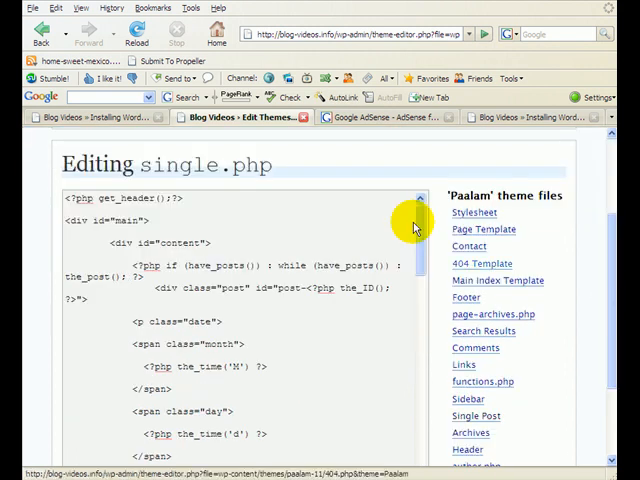
pyautogui.scroll(-3)
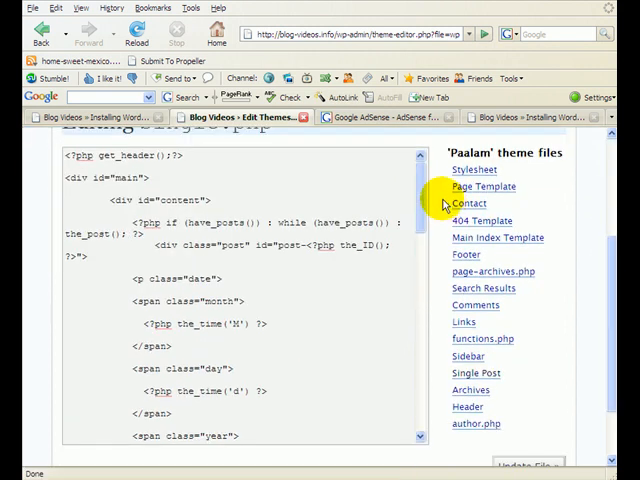
pyautogui.scroll(-3)
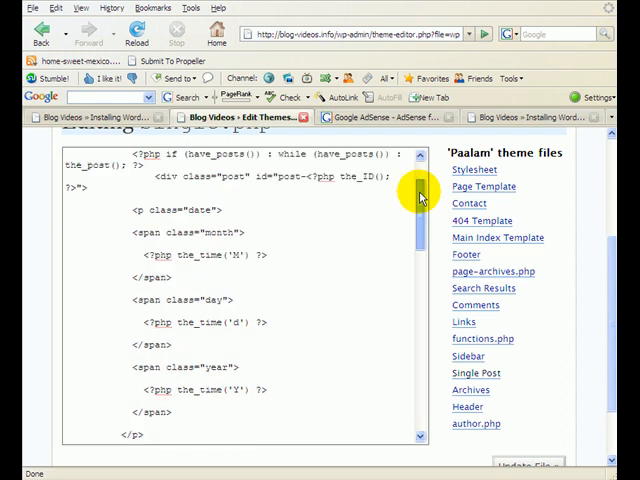
pyautogui.scroll(-3)
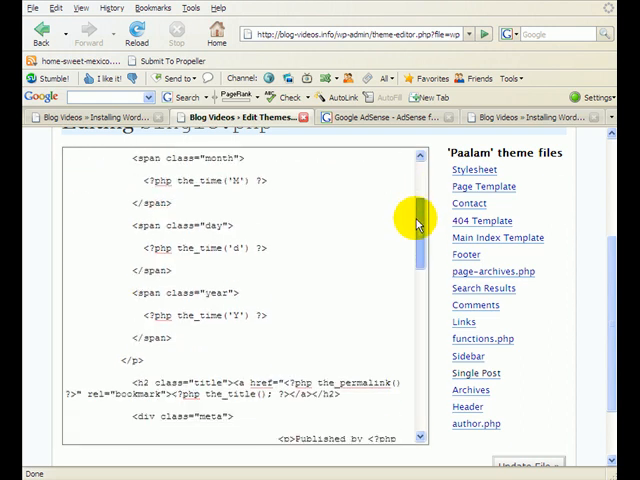
pyautogui.scroll(-3)
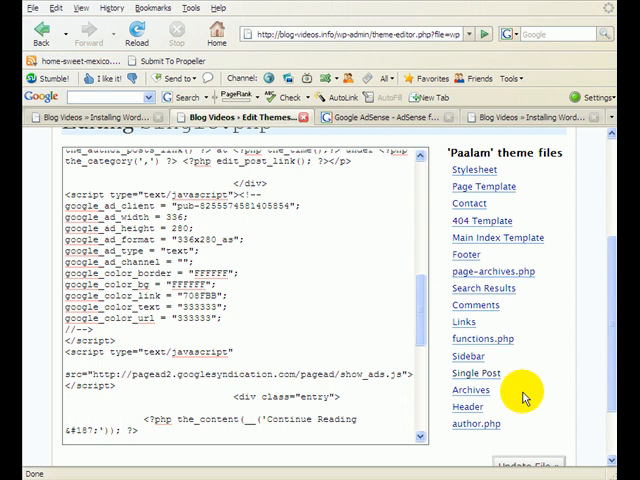
pyautogui.moveTo(476, 373)
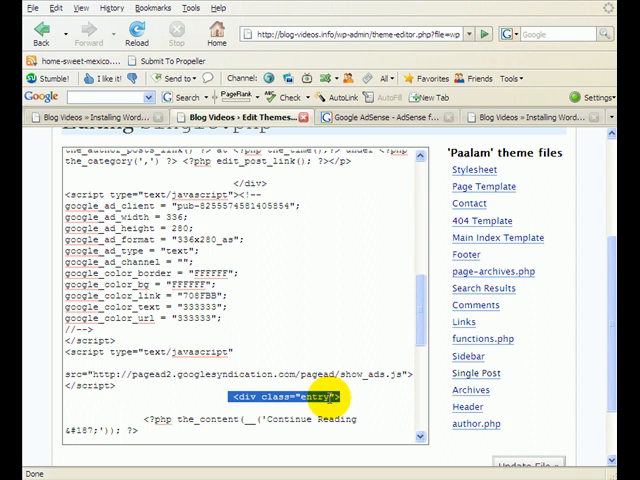
pyautogui.moveTo(310, 379)
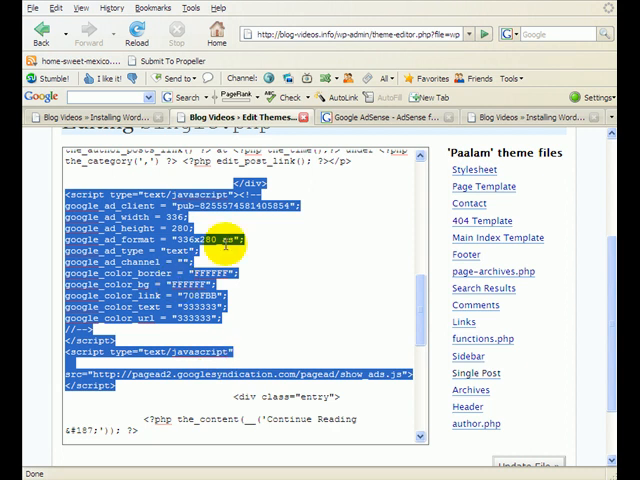
# Step: Update single.php with the AdSense script above the entry div
pyautogui.scroll(-3)
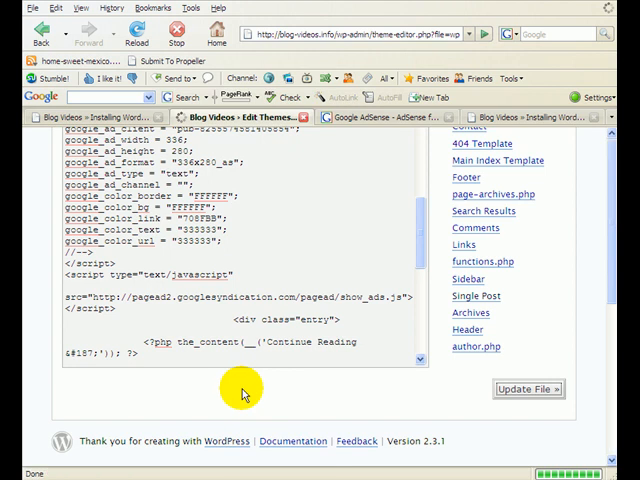
pyautogui.click(527, 388)
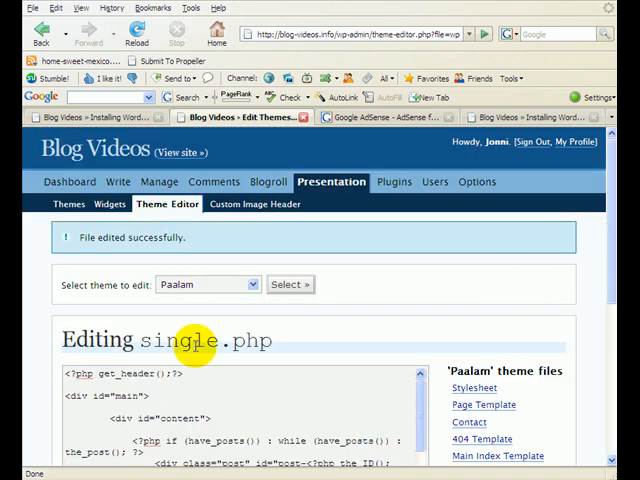
pyautogui.moveTo(283, 326)
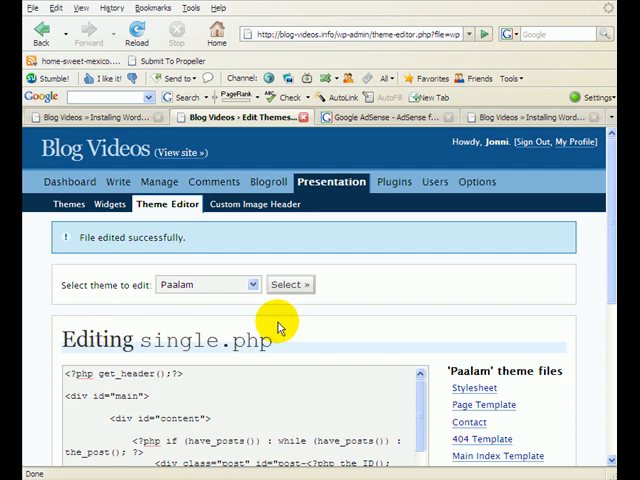
pyautogui.moveTo(281, 327)
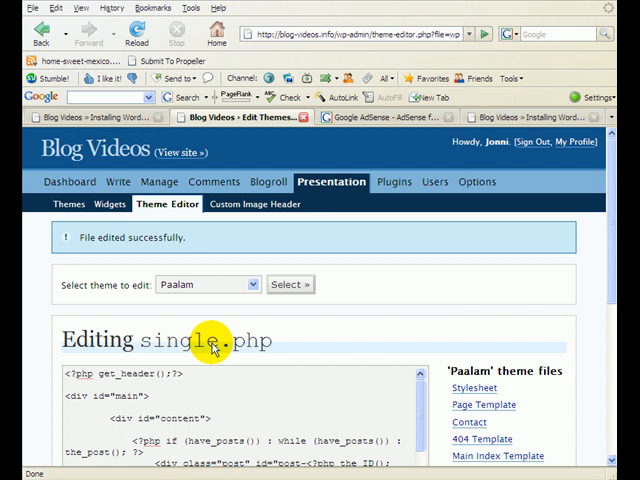
pyautogui.moveTo(337, 332)
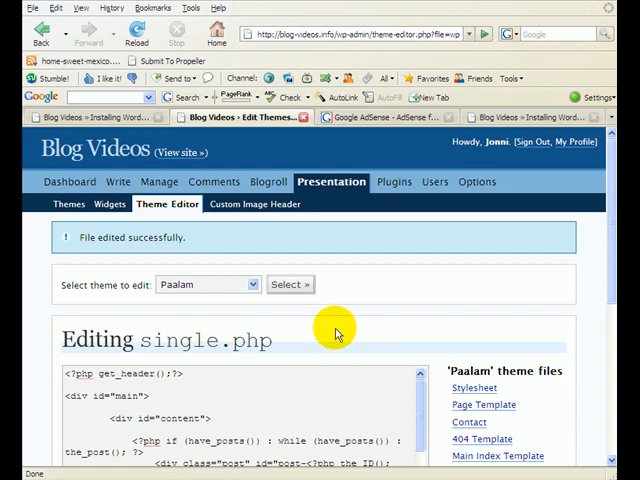
pyautogui.scroll(-3)
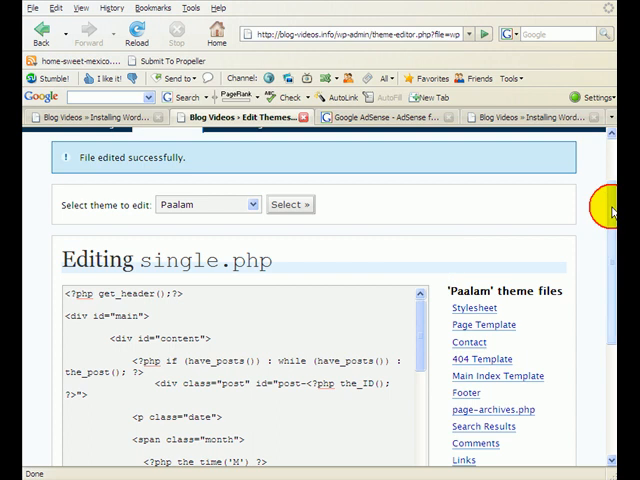
pyautogui.scroll(-3)
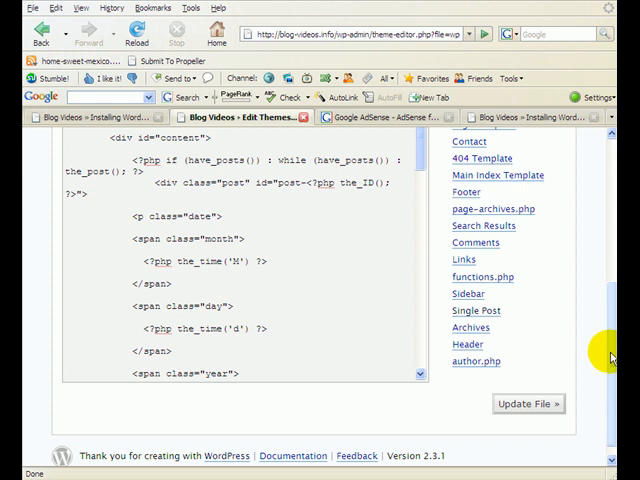
pyautogui.moveTo(565, 325)
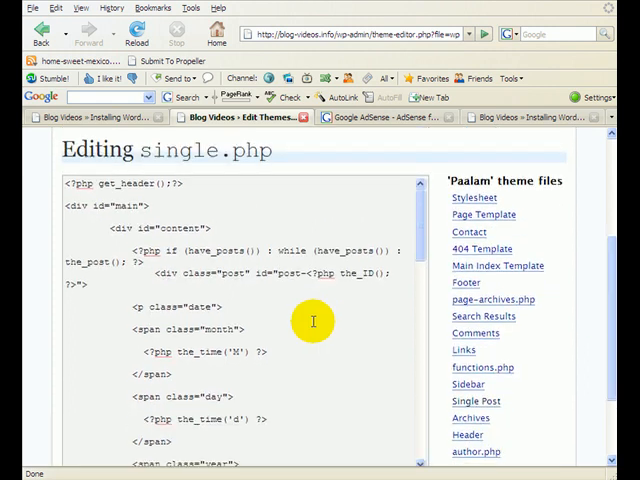
pyautogui.moveTo(262, 352)
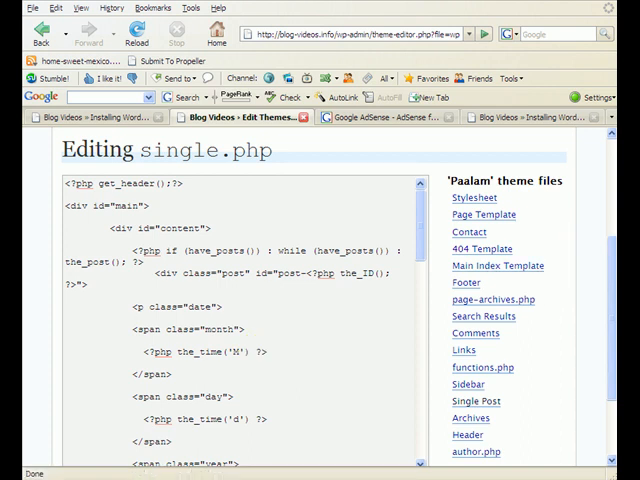
pyautogui.scroll(-3)
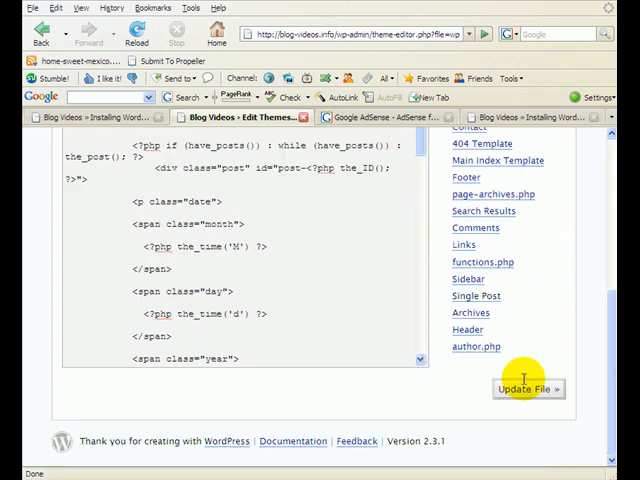
pyautogui.moveTo(248, 223)
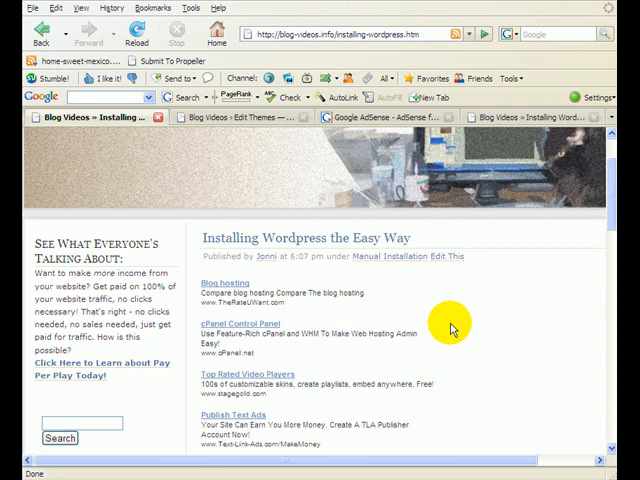
# Step: Scroll the Installing Wordpress post to the Ads by Google block under its title
pyautogui.scroll(-3)
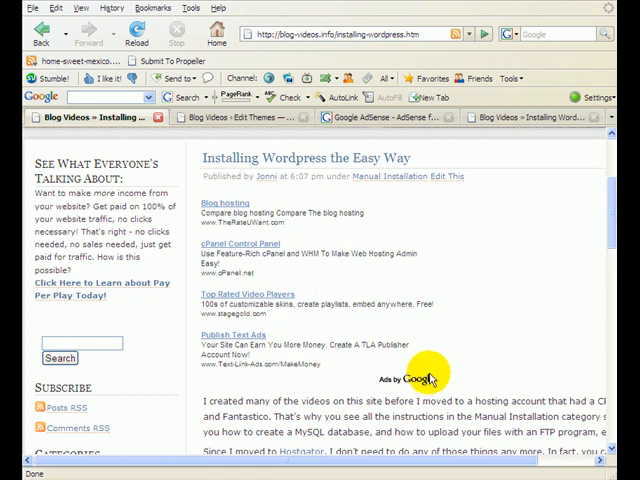
pyautogui.moveTo(247, 382)
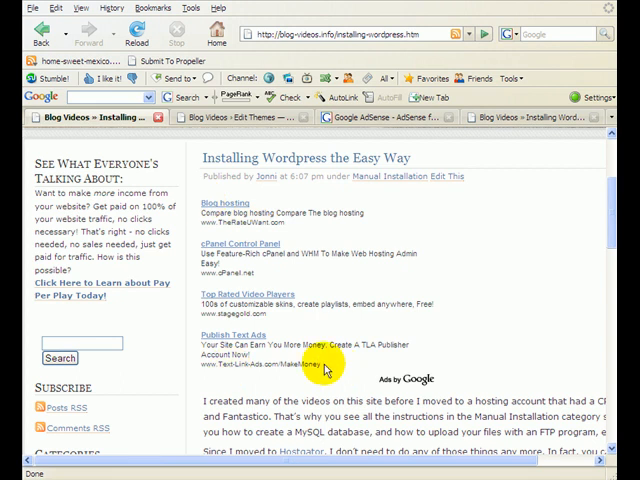
pyautogui.moveTo(445, 332)
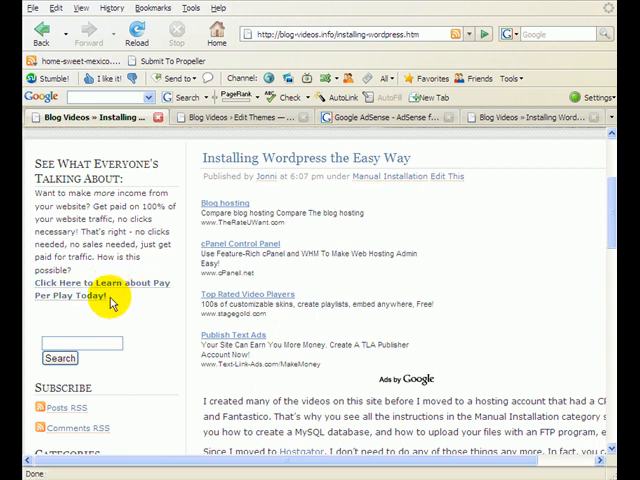
pyautogui.moveTo(320, 374)
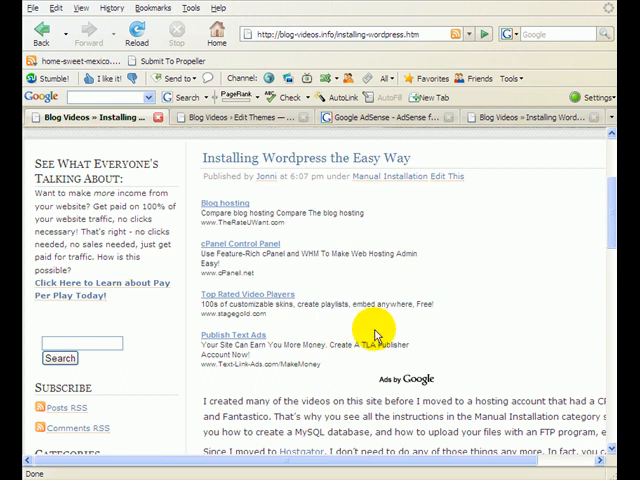
pyautogui.moveTo(432, 378)
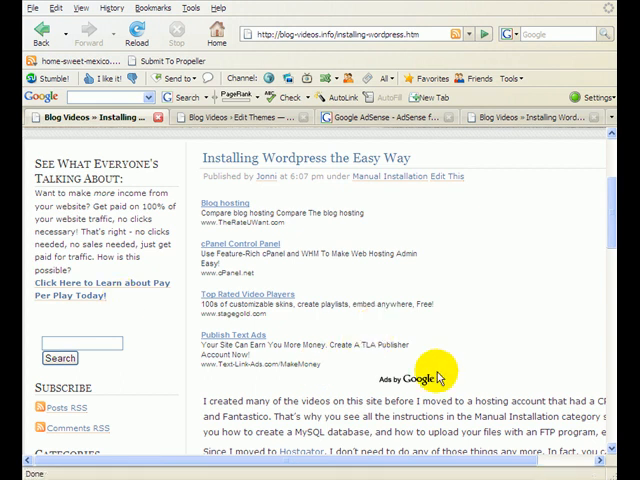
pyautogui.moveTo(472, 315)
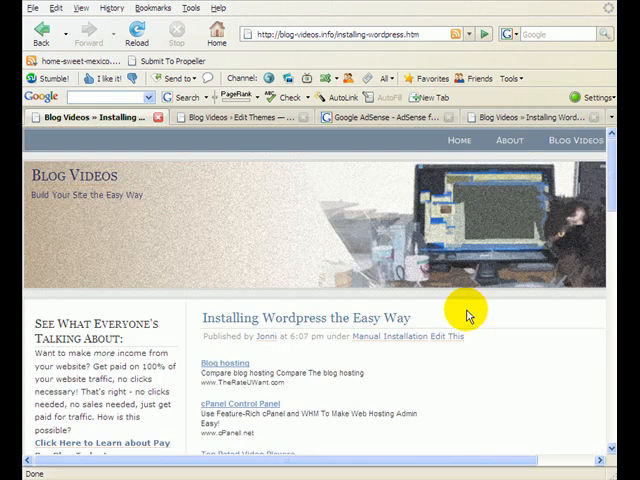
pyautogui.moveTo(62, 183)
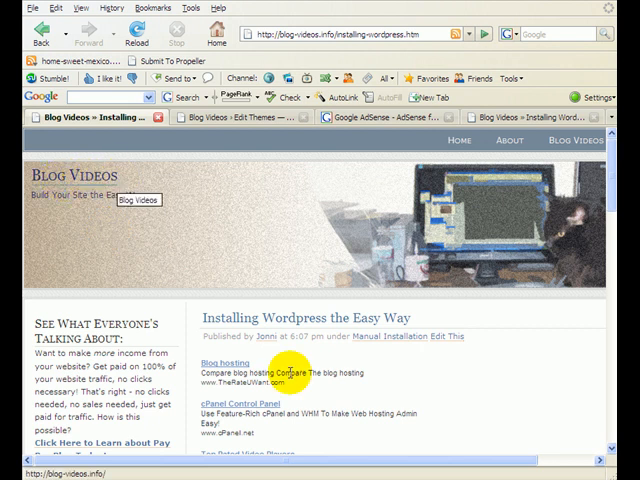
pyautogui.moveTo(450, 378)
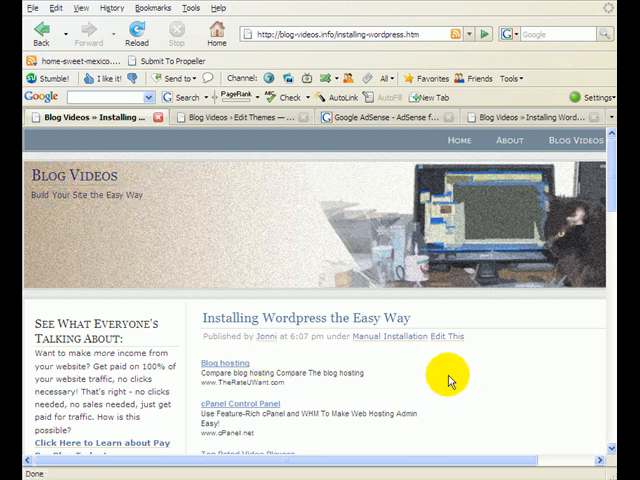